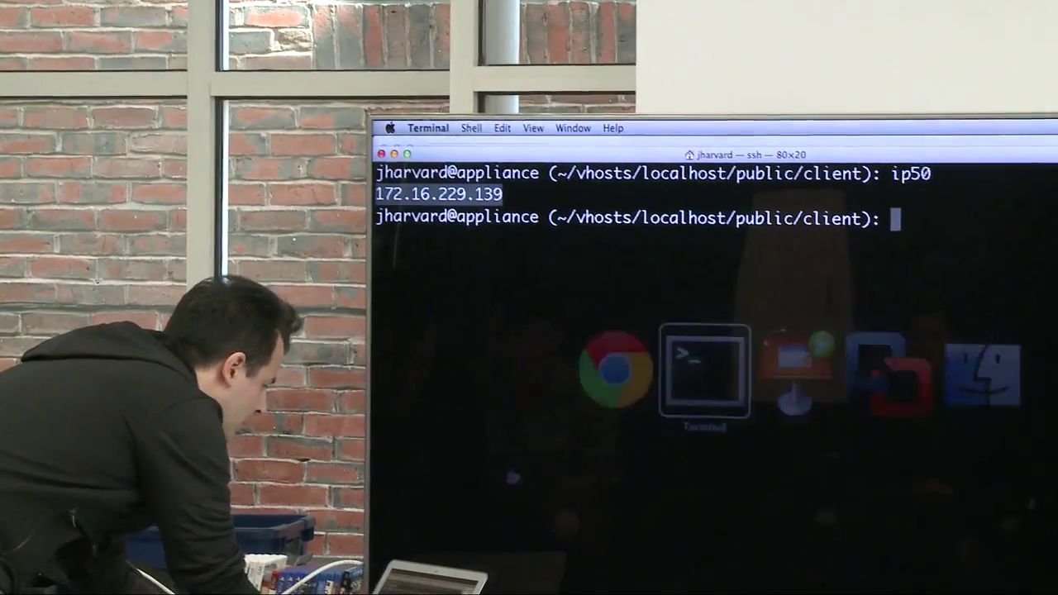
# Enter the command to edit blink-0.html in vi from the client folder
pyautogui.write('vi blink-0.html')
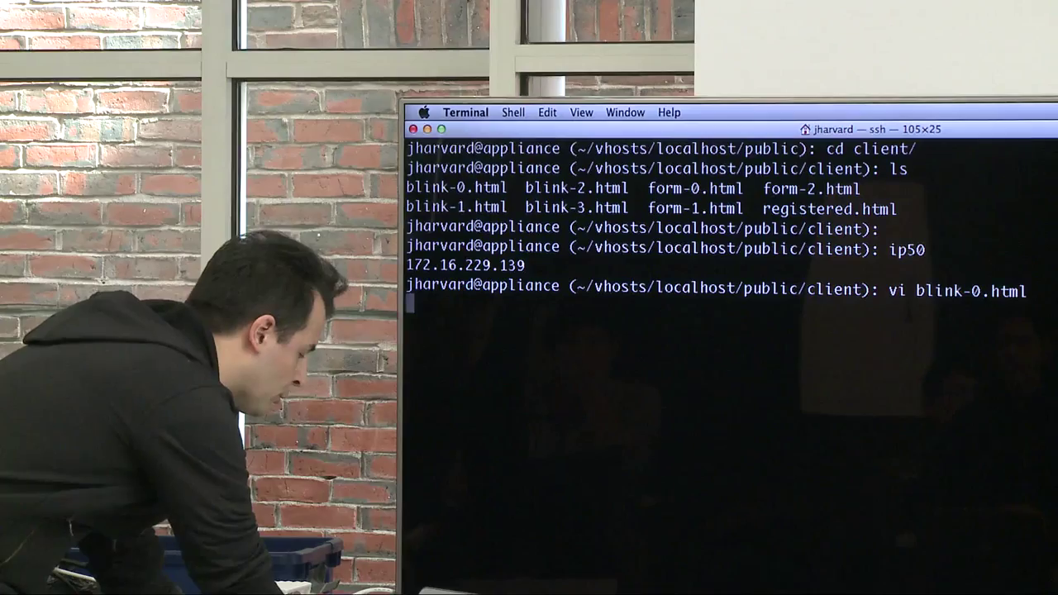
# Review blink-1.html in vi, scrolling through its contents
pyautogui.write('vi blink-1.html')
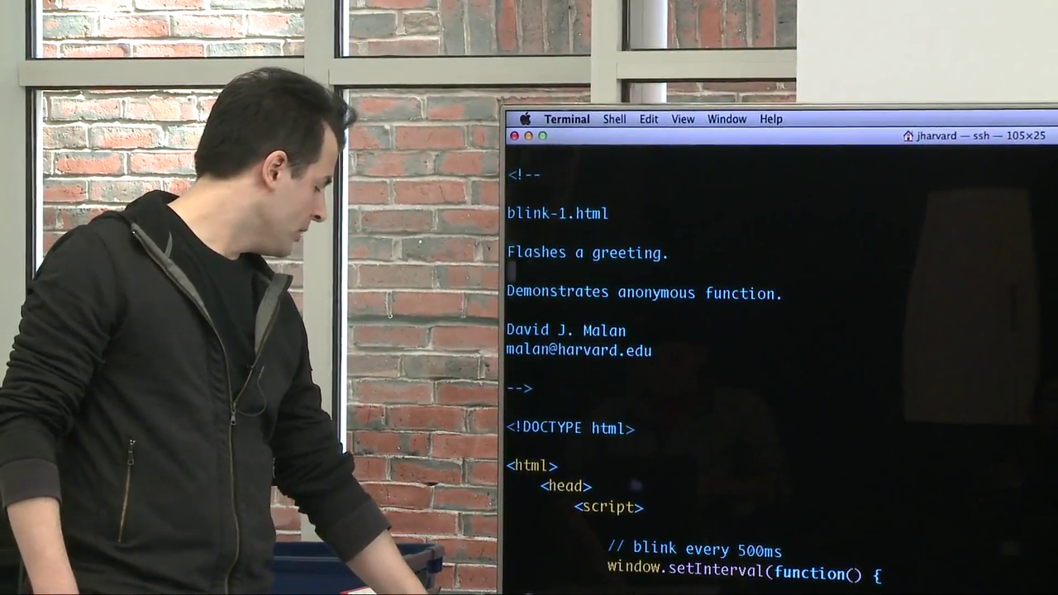
pyautogui.scroll(-3)
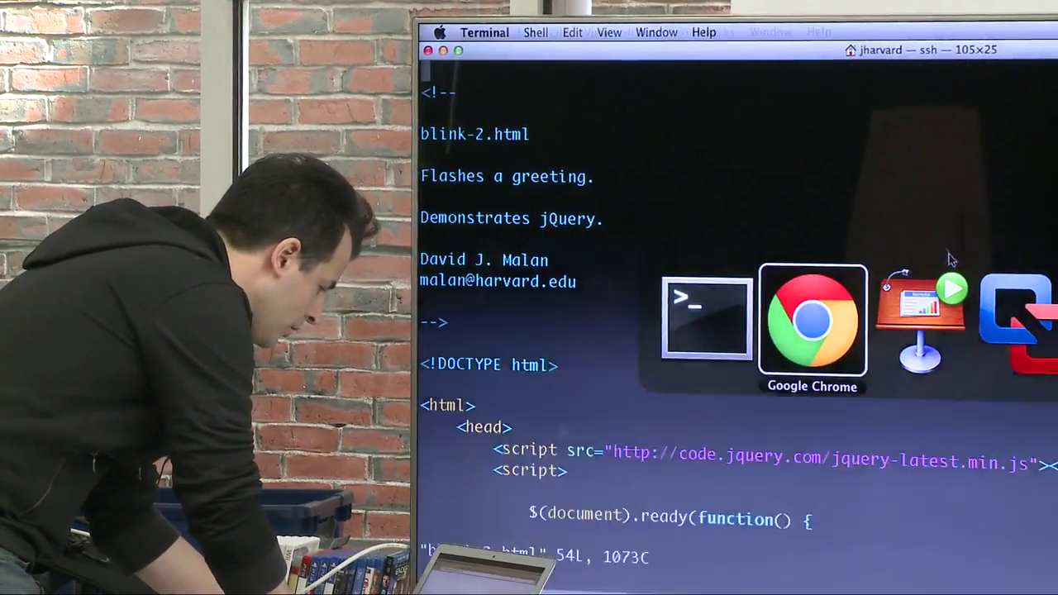
# Switch to Chrome and select an entry in the Index of /client listing
pyautogui.click(812, 322)
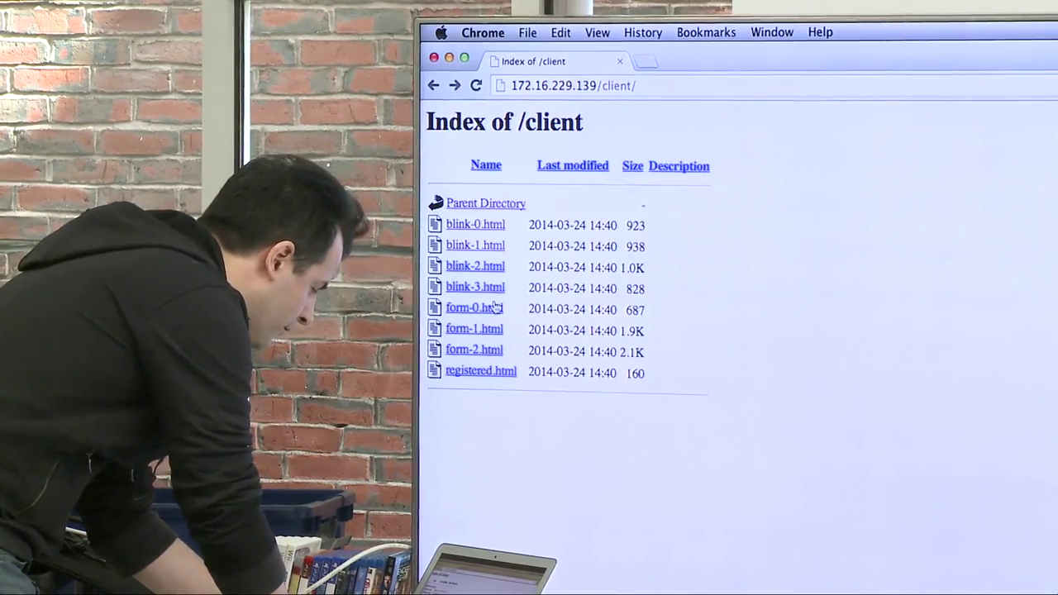
pyautogui.click(475, 264)
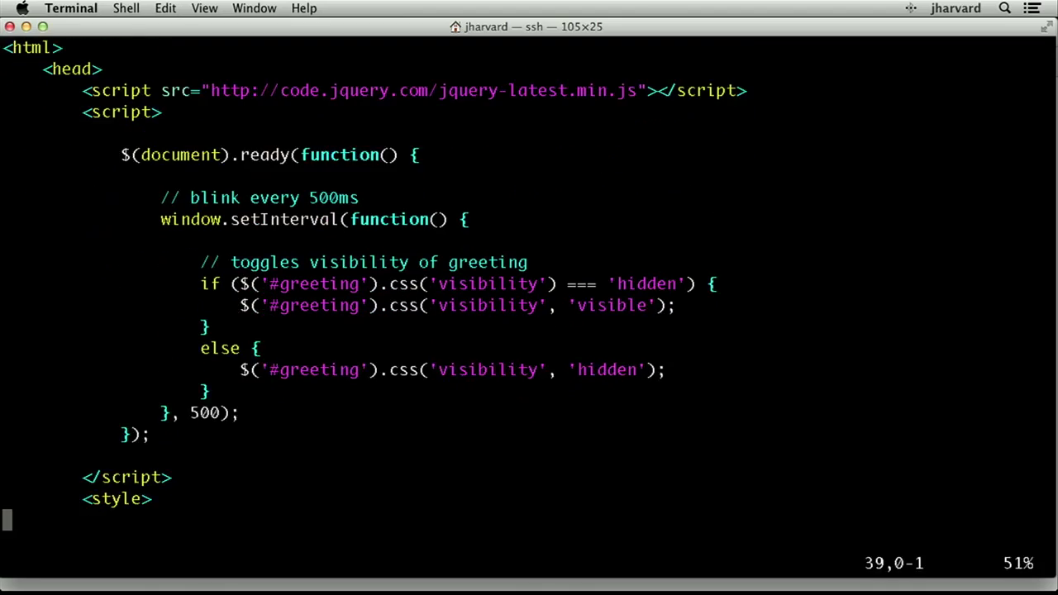
pyautogui.scroll(-3)
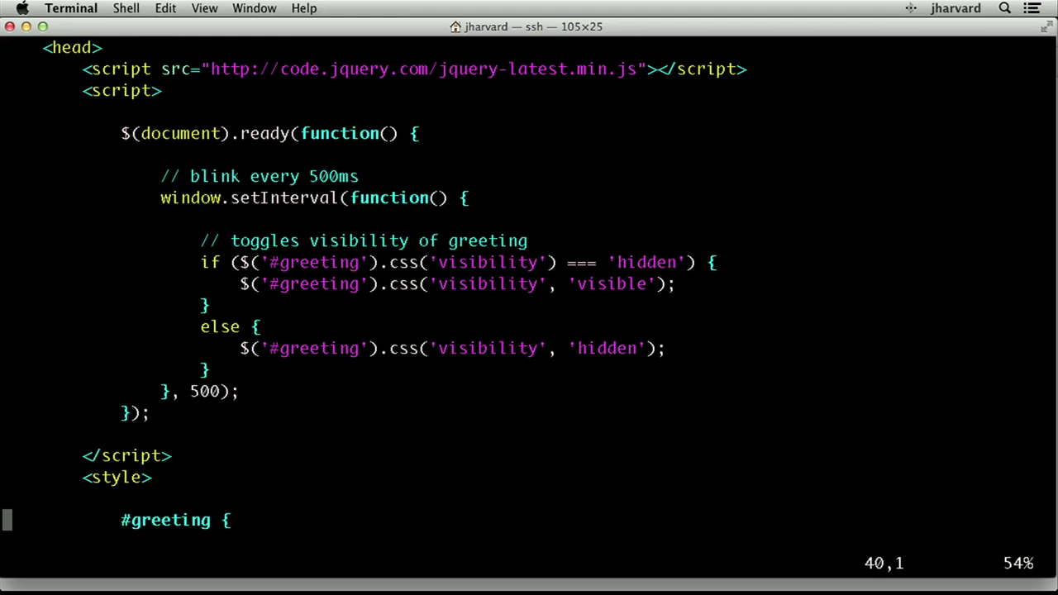
pyautogui.scroll(-3)
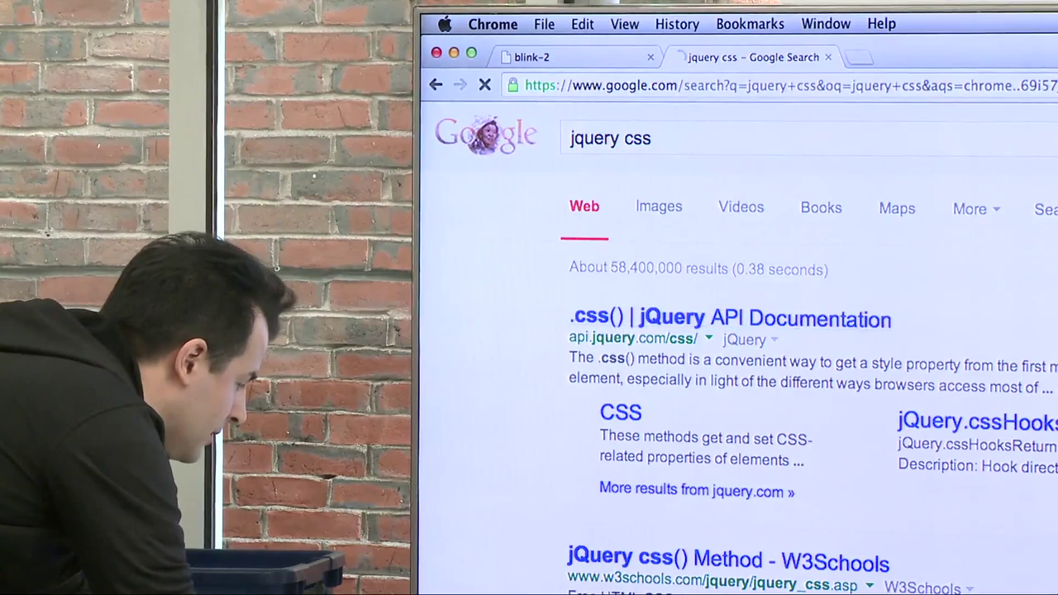
# Land on api.jquery.com/css/ and jump to the .css(propertyName, value) entry
pyautogui.click(729, 317)
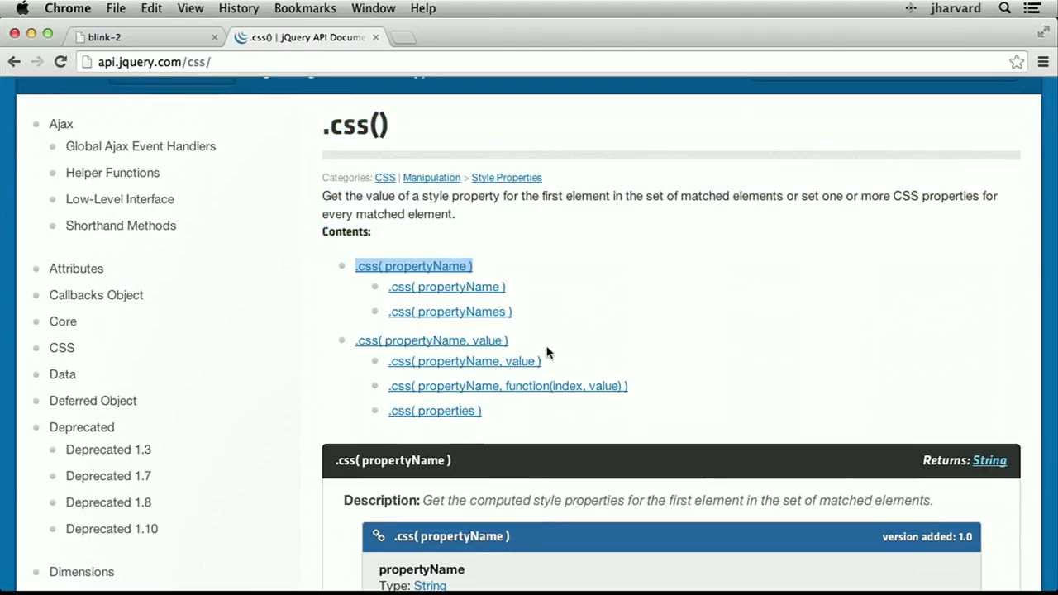
pyautogui.click(430, 341)
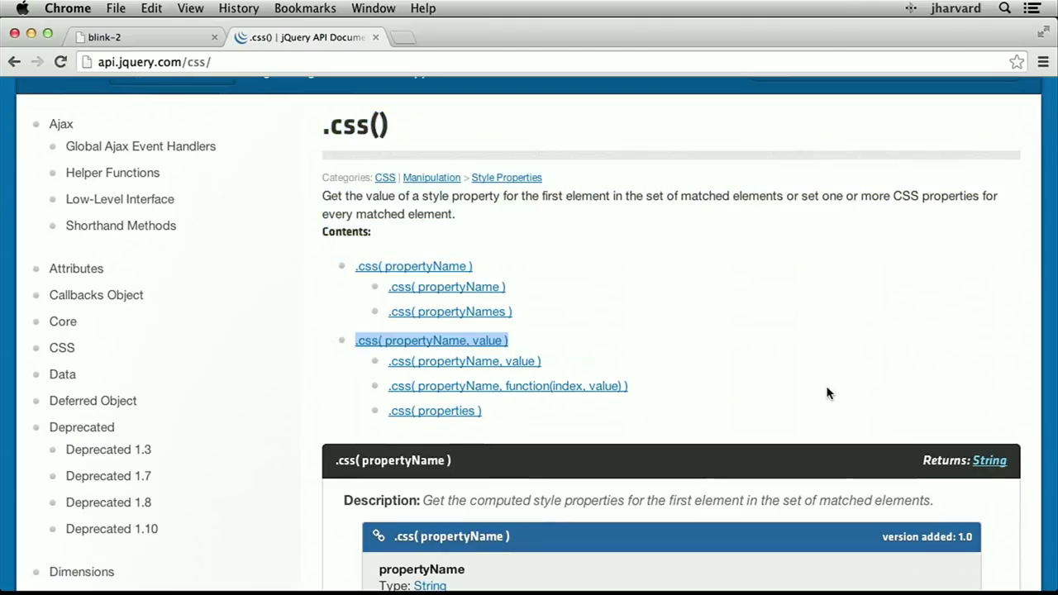